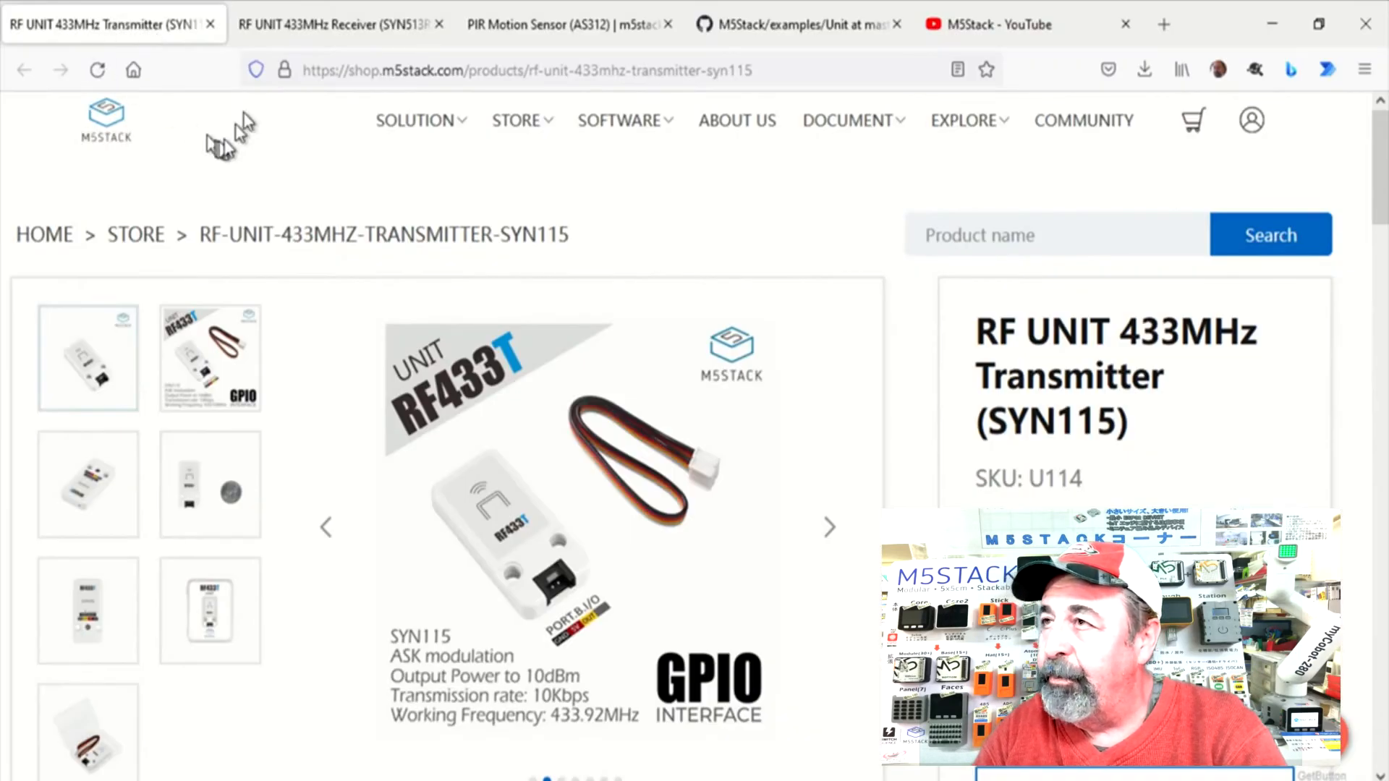
{"action": "mouse_move", "coordinate": [394, 191]}
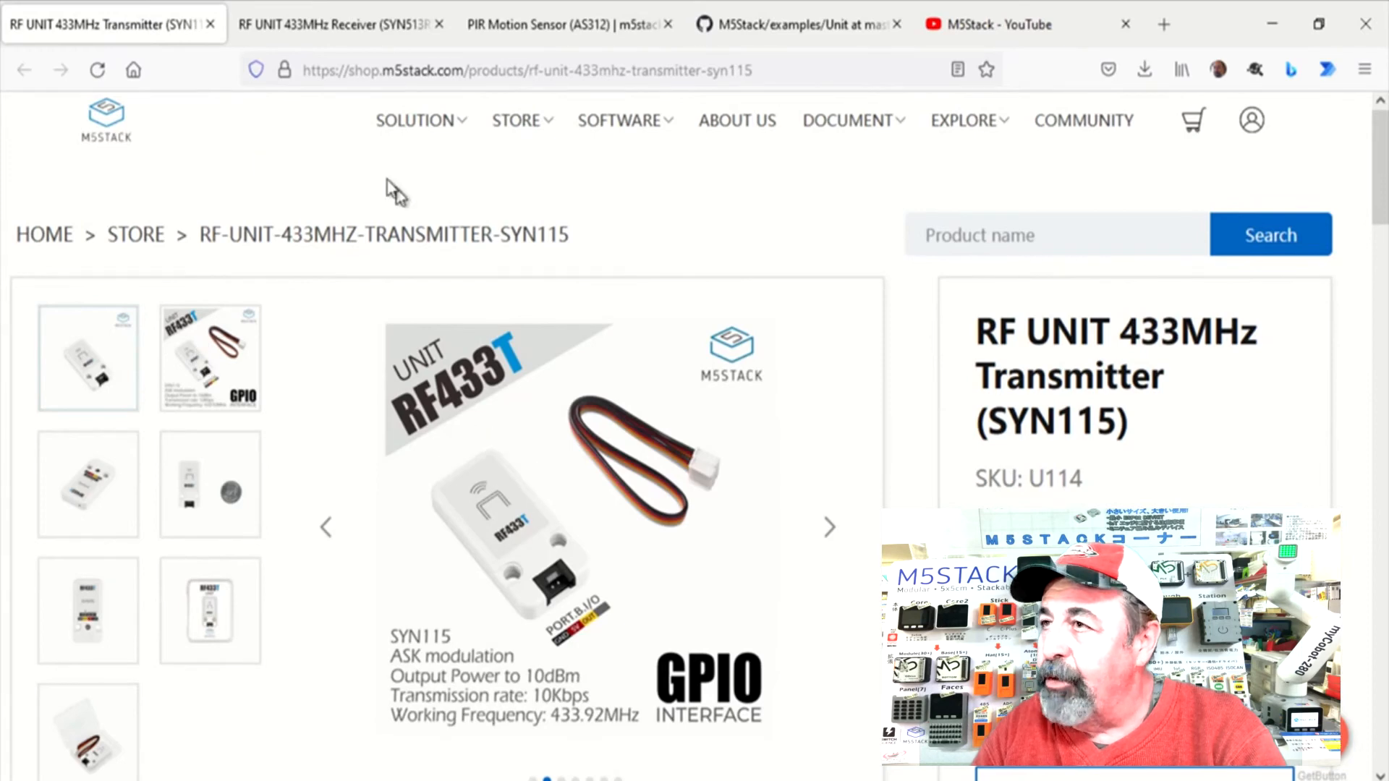
Step: Tour the RF UNIT 433MHz Receiver page, then the PIR Motion Sensor (AS312) page
{"action": "left_click", "coordinate": [342, 24]}
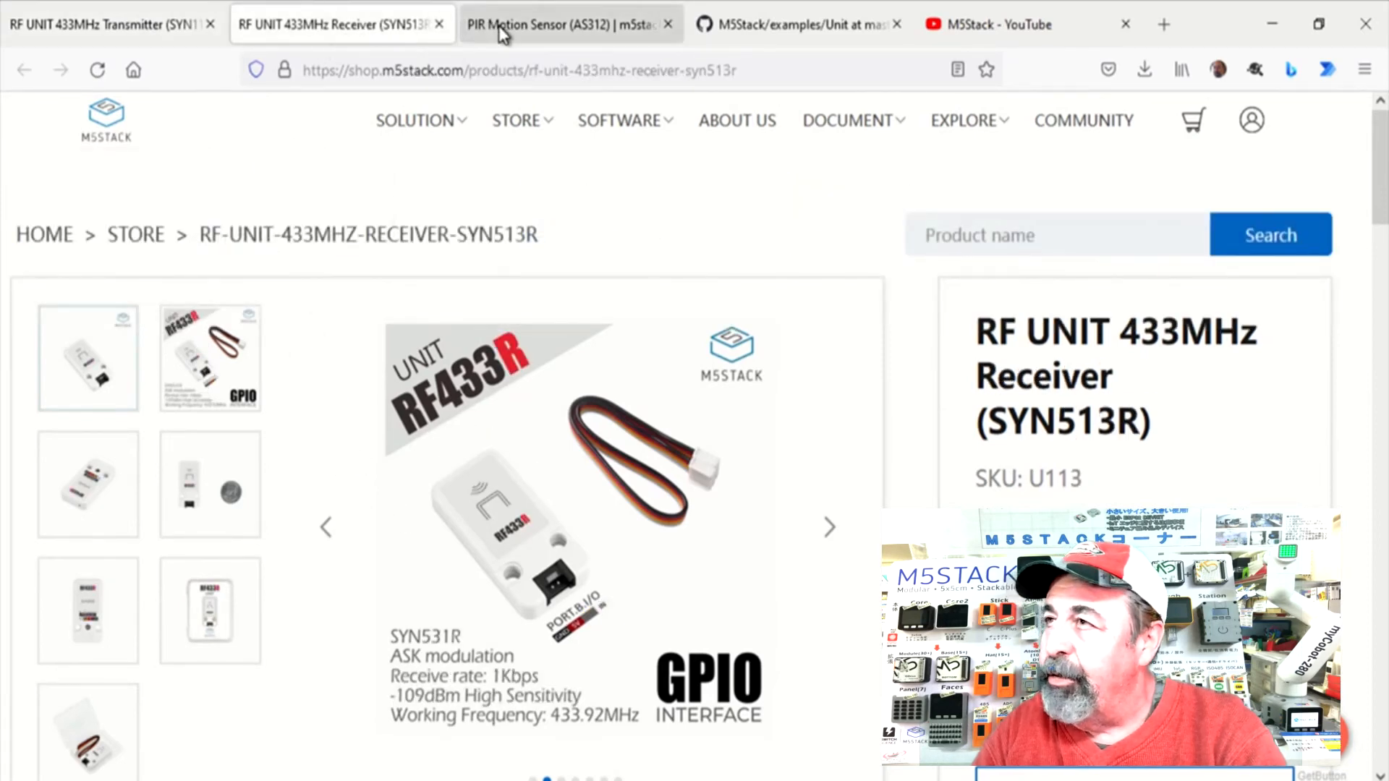
{"action": "left_click", "coordinate": [567, 24]}
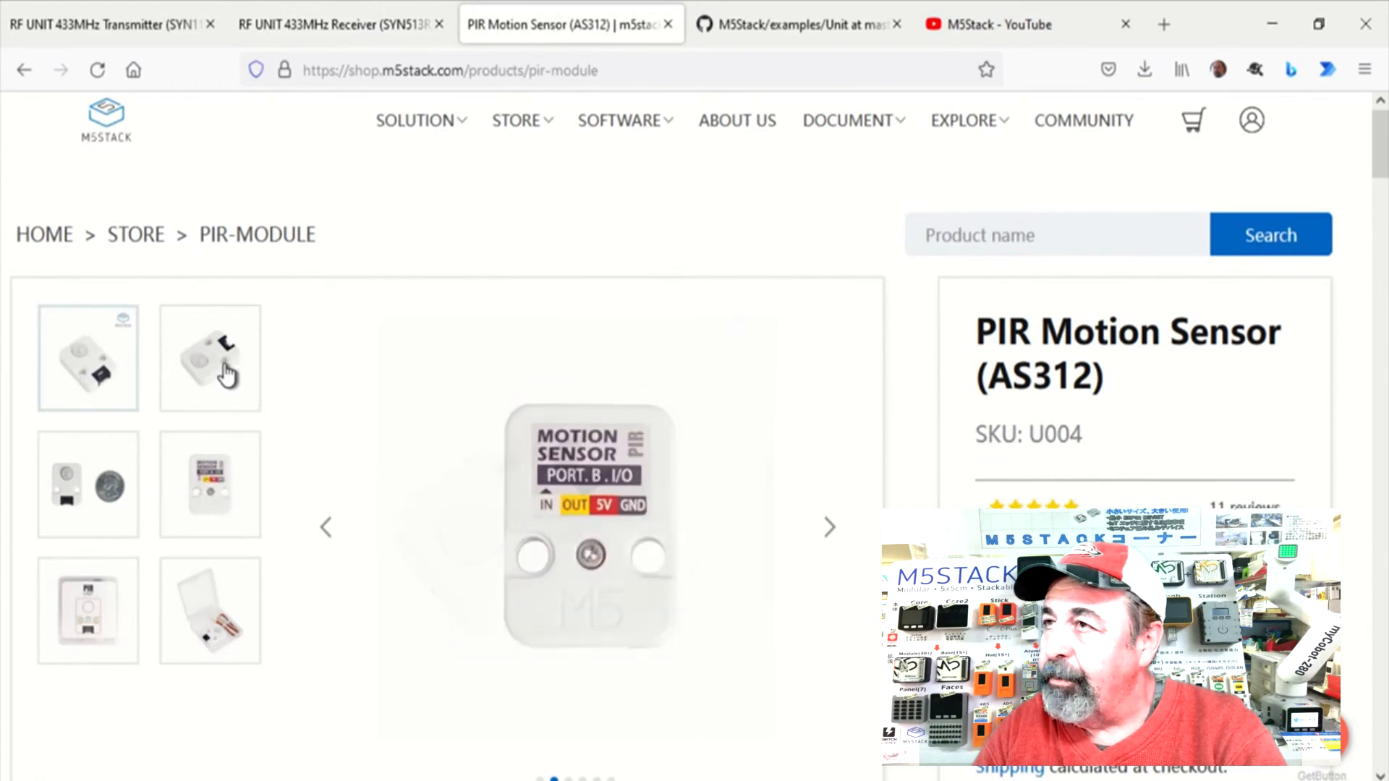
Step: Show the M5Stack examples/Unit folder listing on GitHub
{"action": "left_click", "coordinate": [794, 25]}
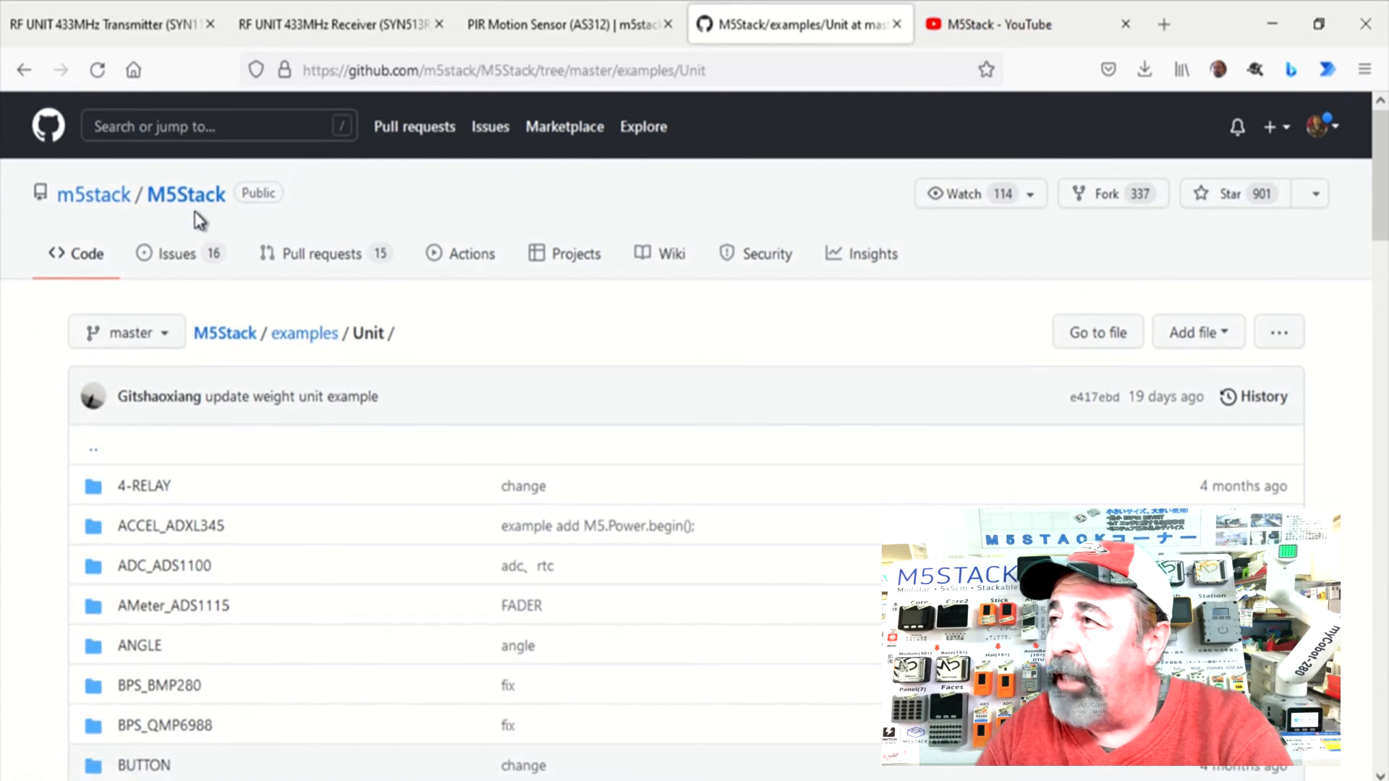
{"action": "mouse_move", "coordinate": [771, 218]}
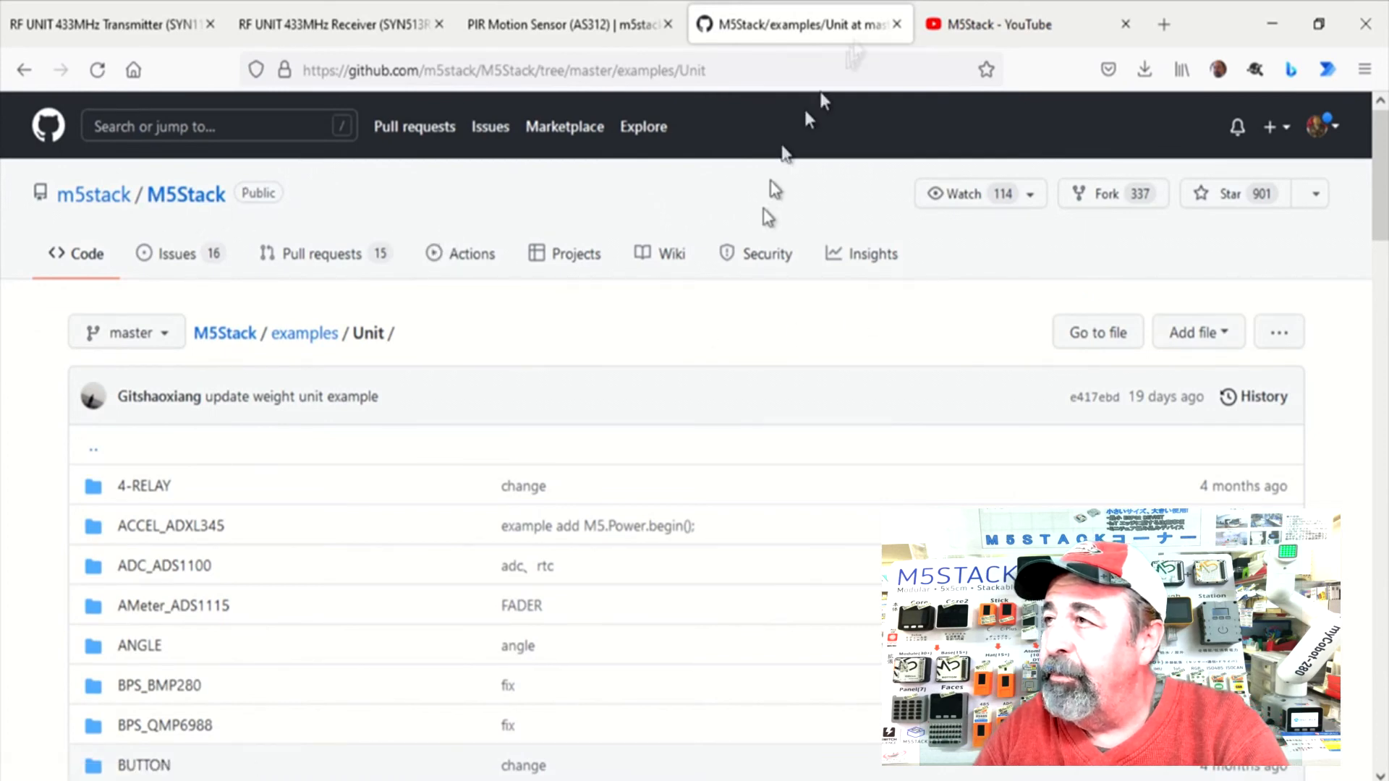
{"action": "mouse_move", "coordinate": [988, 24]}
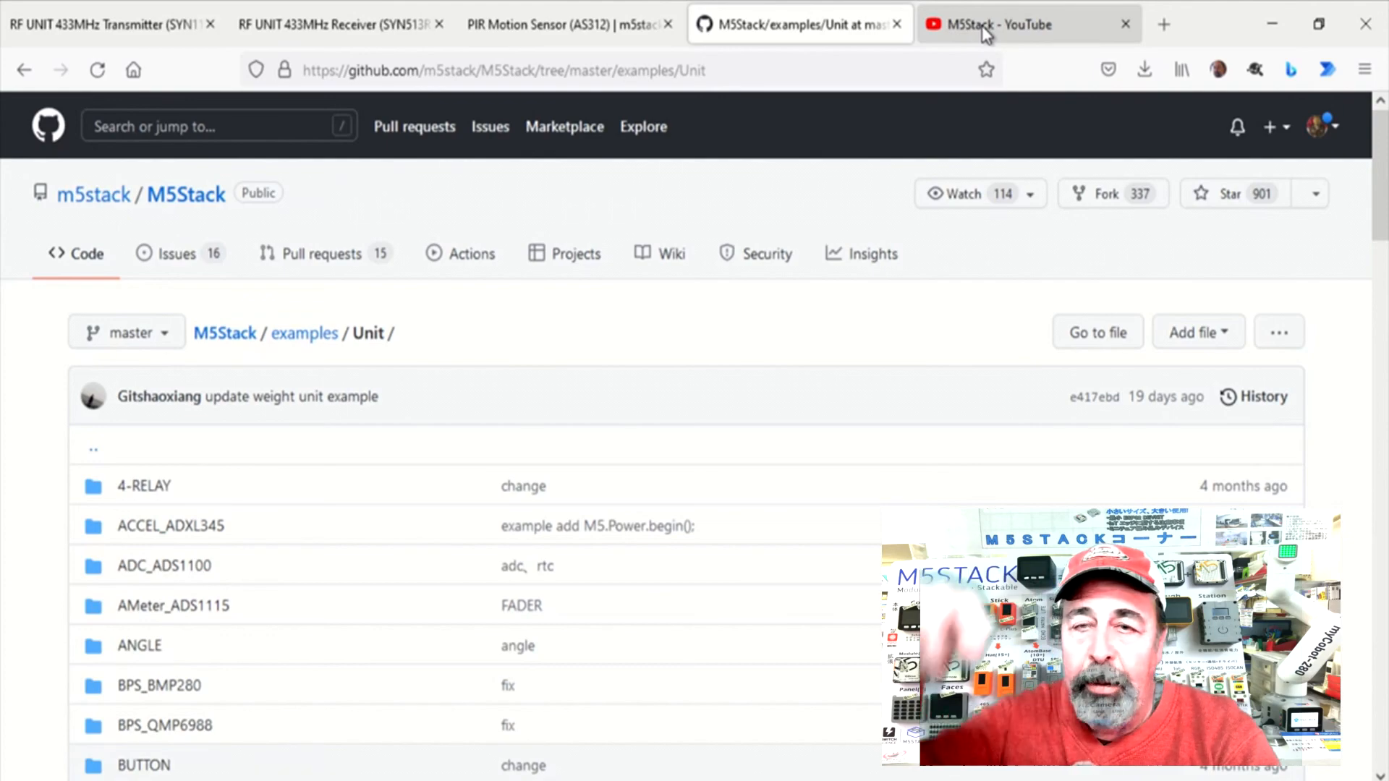
Step: Show the 30-video M5Stack YouTube playlist and skim down and back to the top
{"action": "left_click", "coordinate": [1000, 25]}
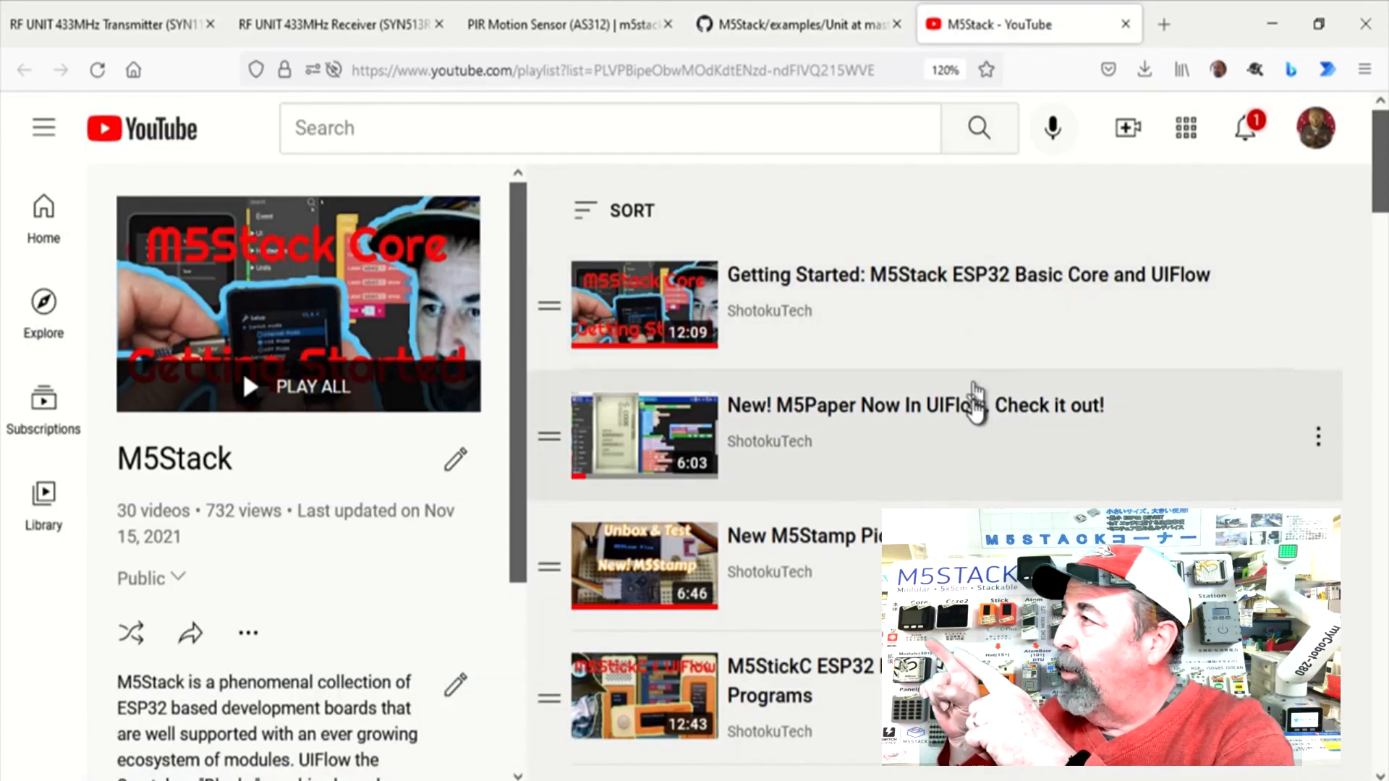
{"action": "scroll", "scroll_direction": "down", "scroll_amount": 3}
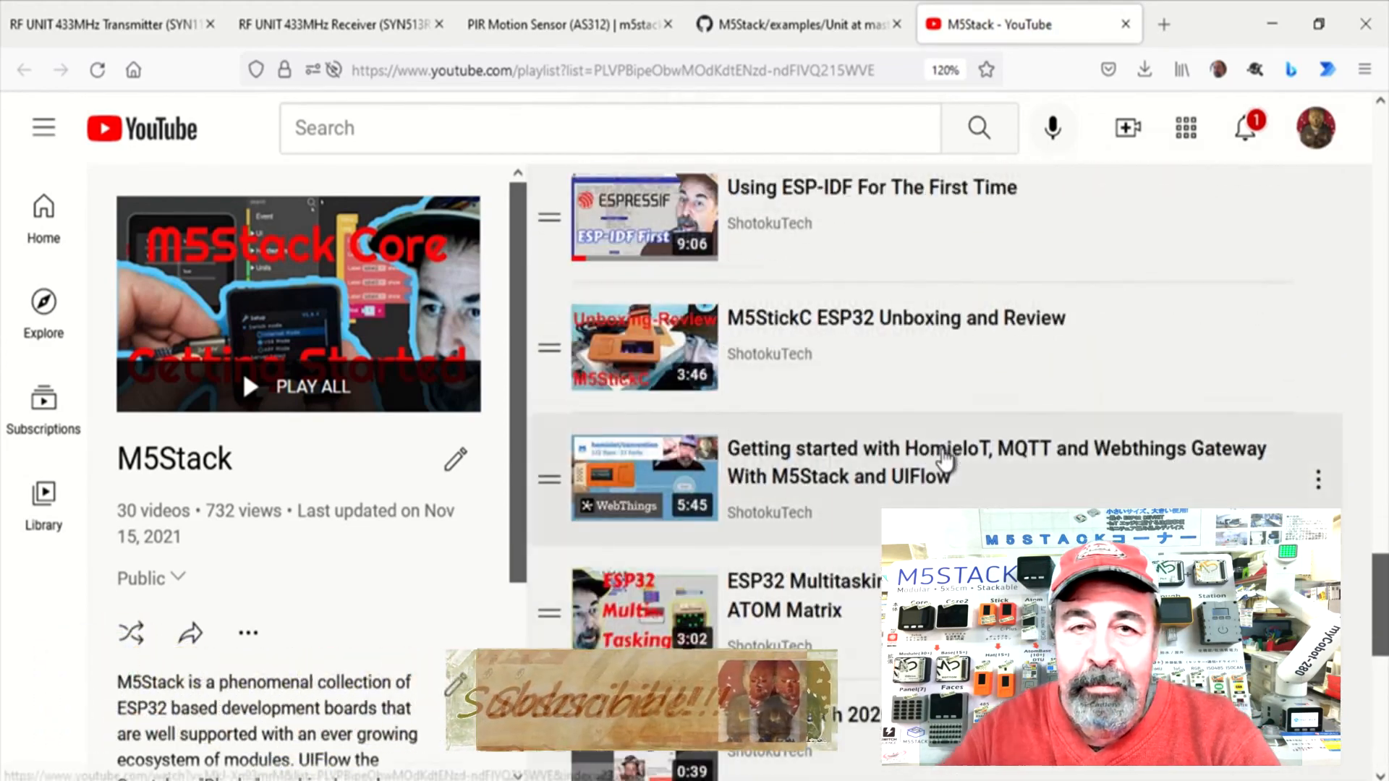
{"action": "scroll", "scroll_direction": "up", "scroll_amount": 3}
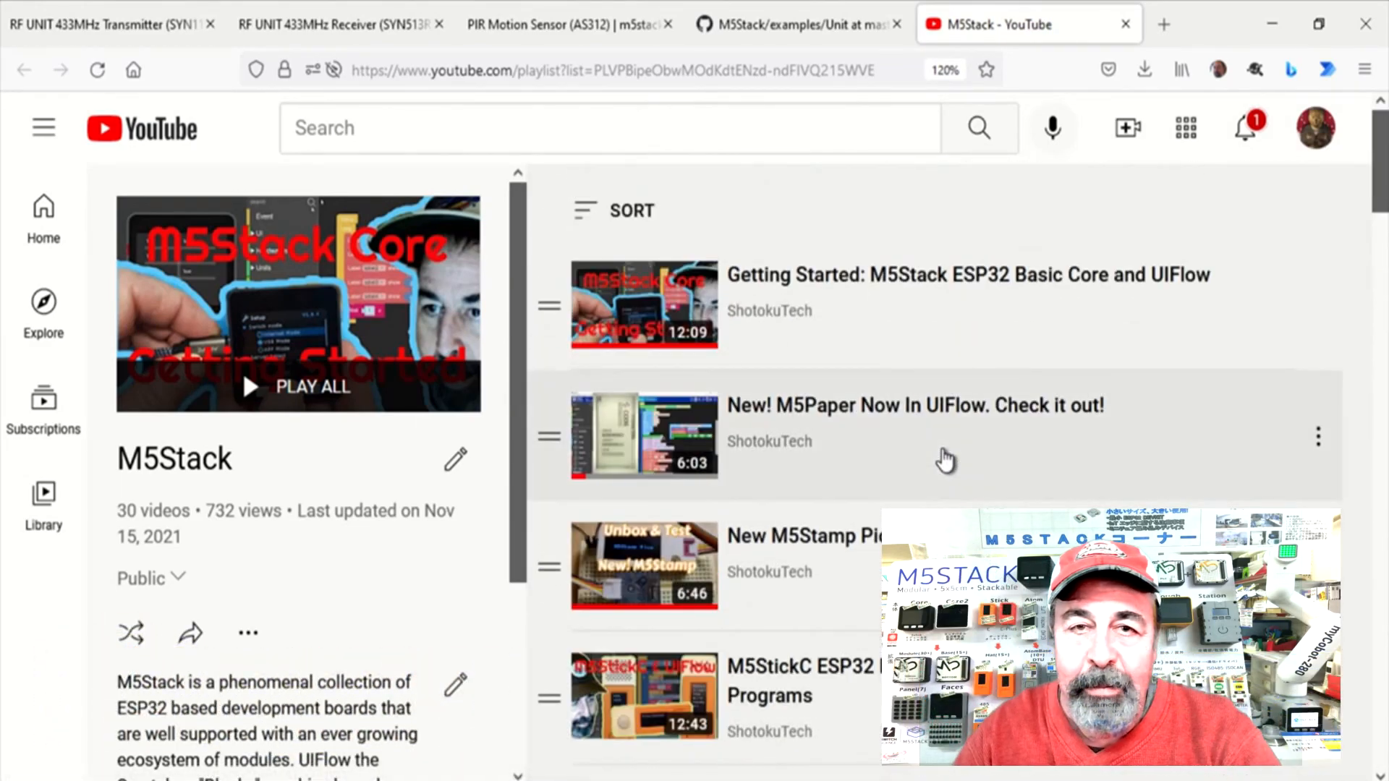